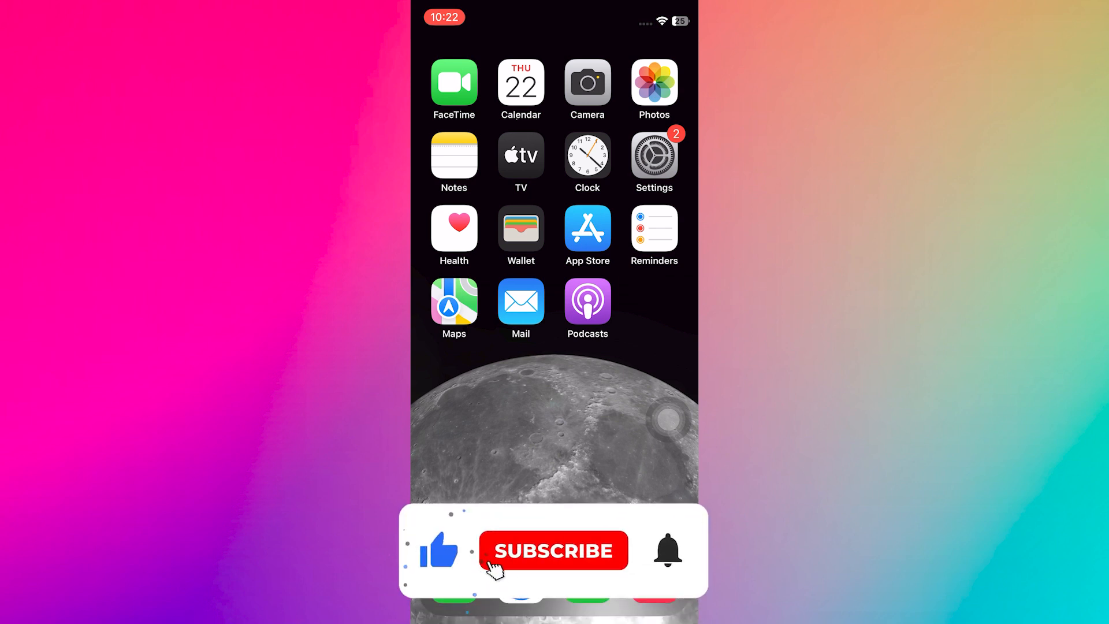
- Launch Safari and go to humata.ai via the 'huma' address-bar suggestion
{"action": "left_click", "coordinate": [554, 550]}
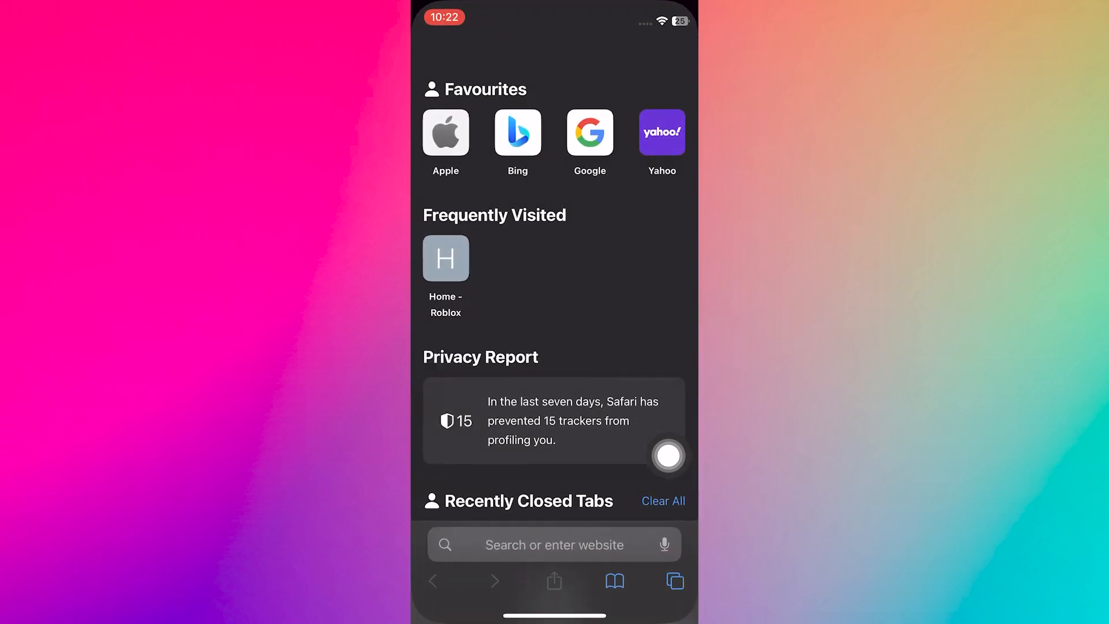
{"action": "type", "text": "huma"}
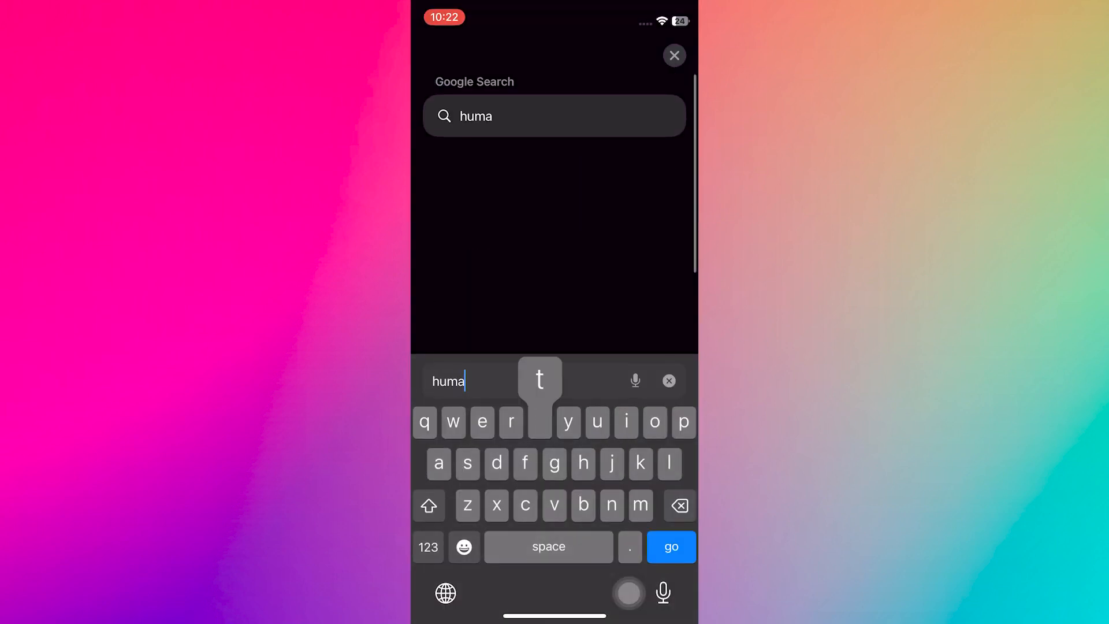
{"action": "left_click", "coordinate": [670, 546]}
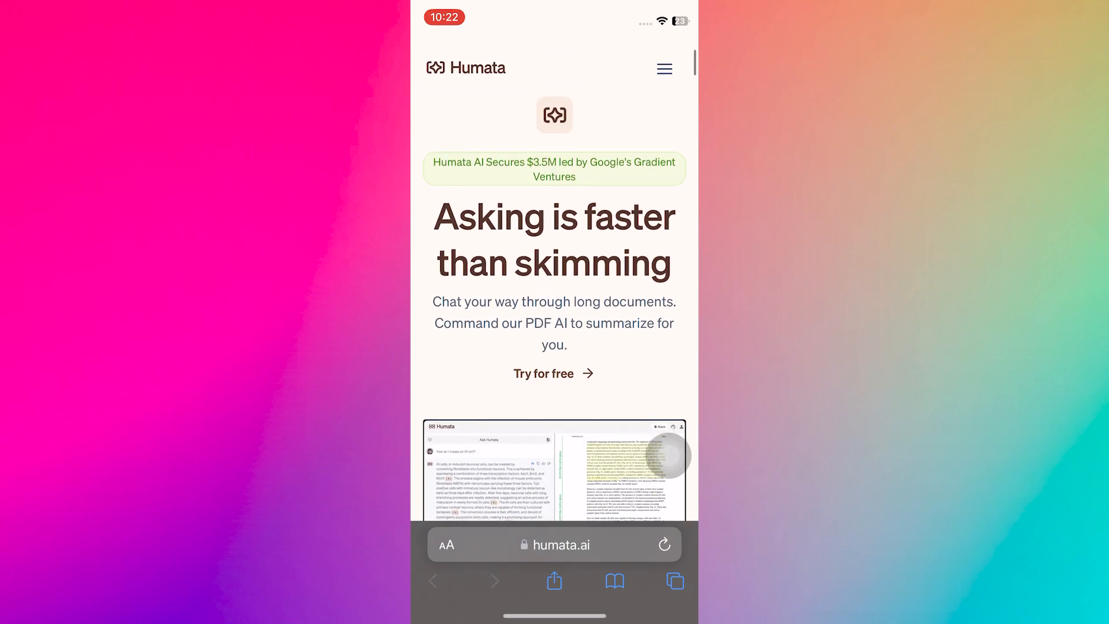
- From the site navigation, start Sign up to reach the 30-day free trial account form
{"action": "left_click", "coordinate": [663, 69]}
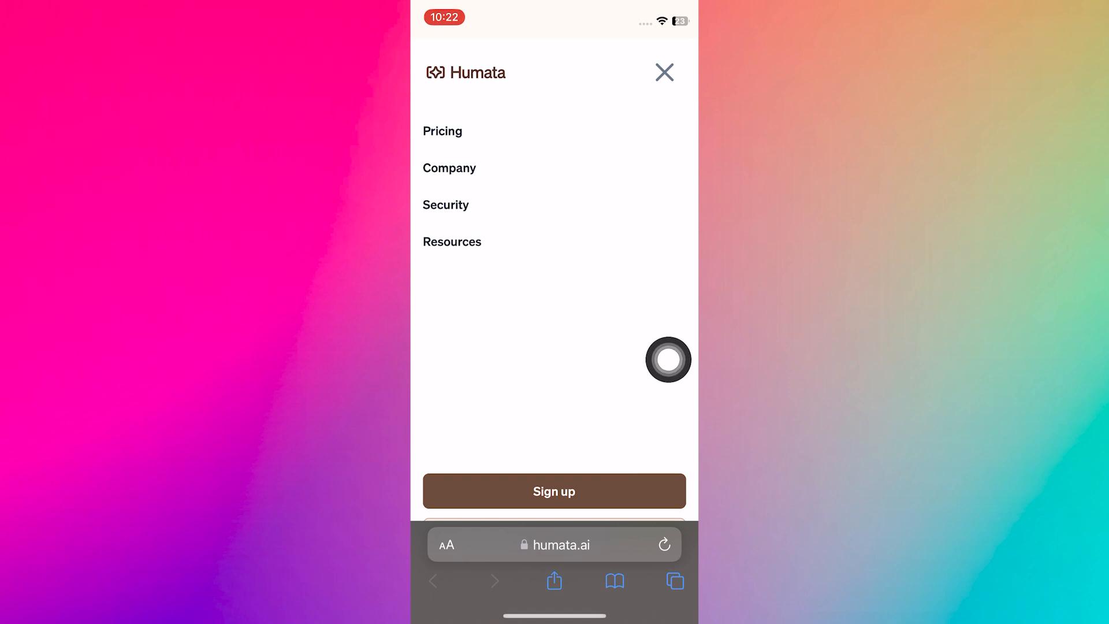
{"action": "left_click", "coordinate": [554, 491]}
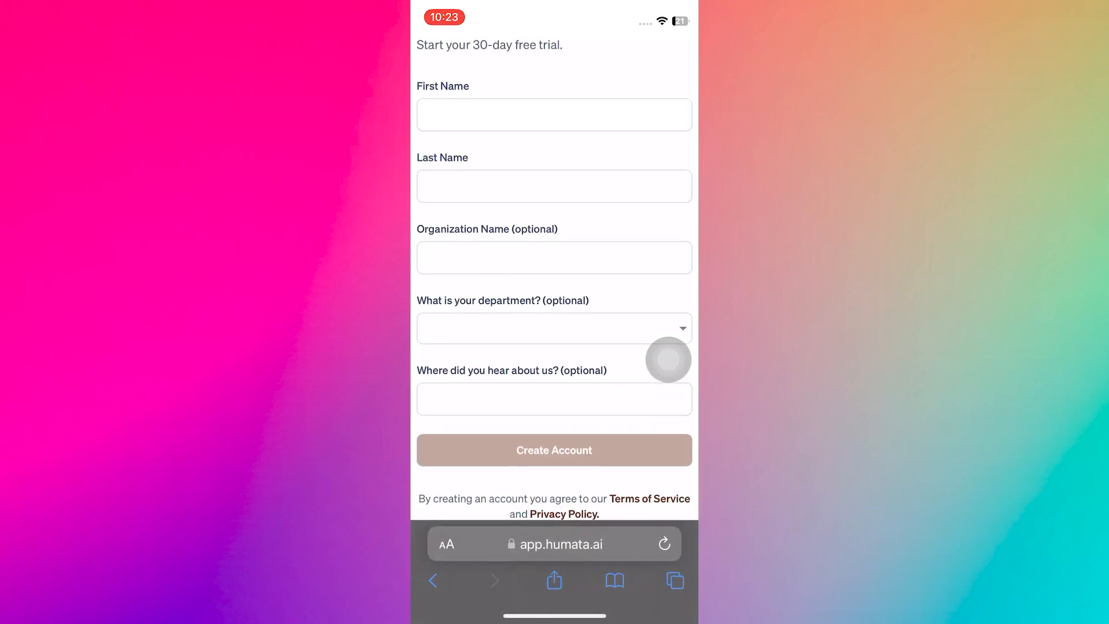
- Enter name, organization and Legal department, then submit Create Account
{"action": "left_click", "coordinate": [554, 115]}
{"action": "type", "text": "test"}
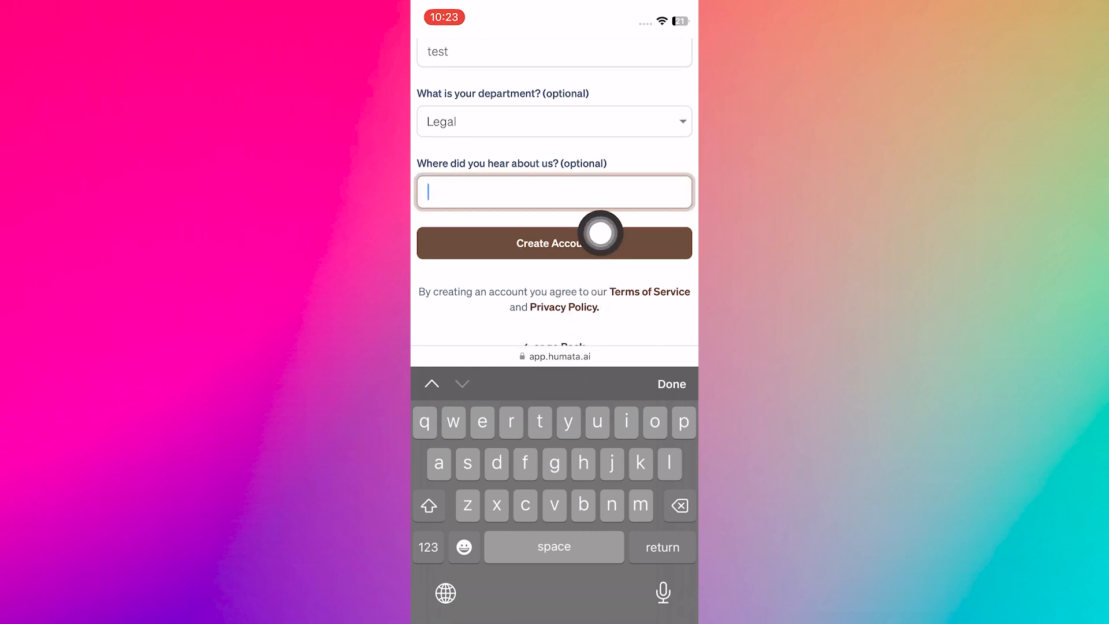
{"action": "left_click", "coordinate": [554, 243]}
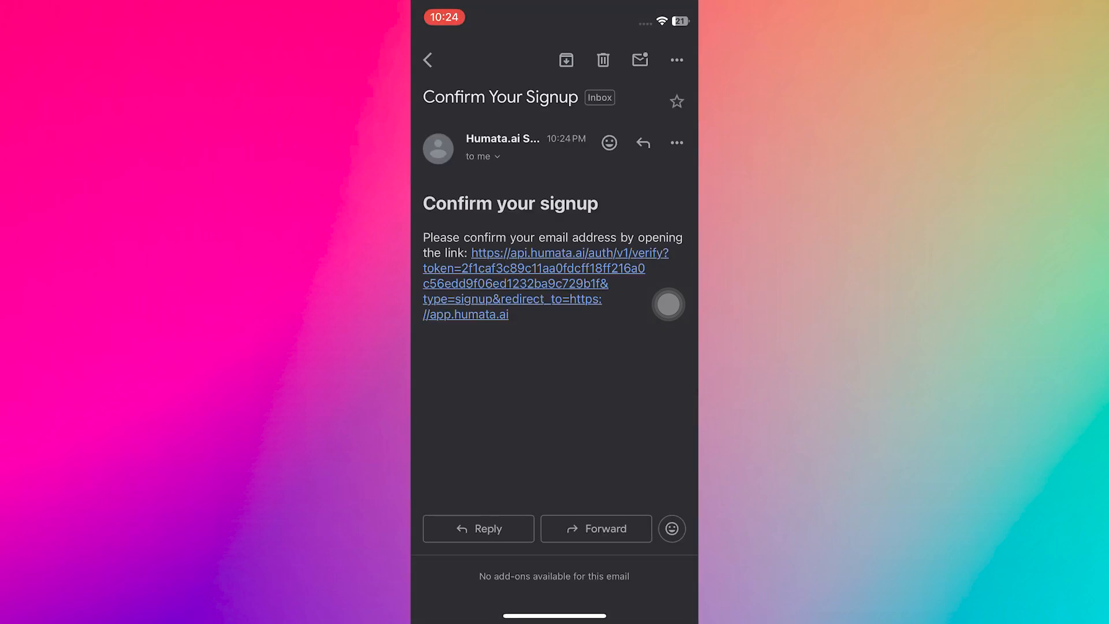
- Follow the 'Confirm your signup' verification link in Safari to reach All Files
{"action": "left_click", "coordinate": [533, 268]}
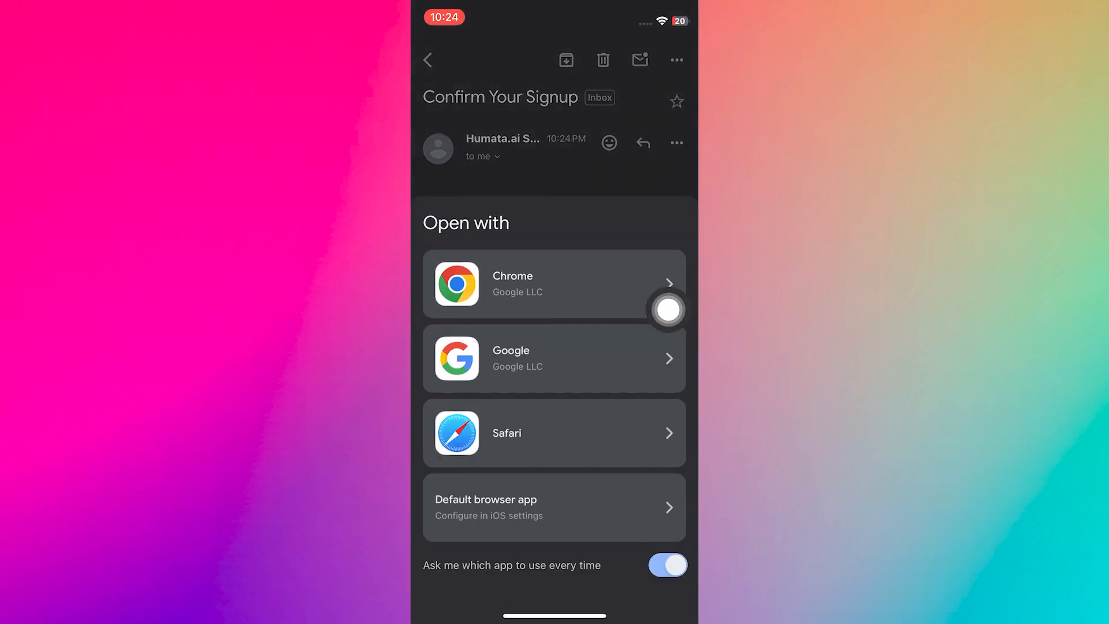
{"action": "mouse_move", "coordinate": [611, 276]}
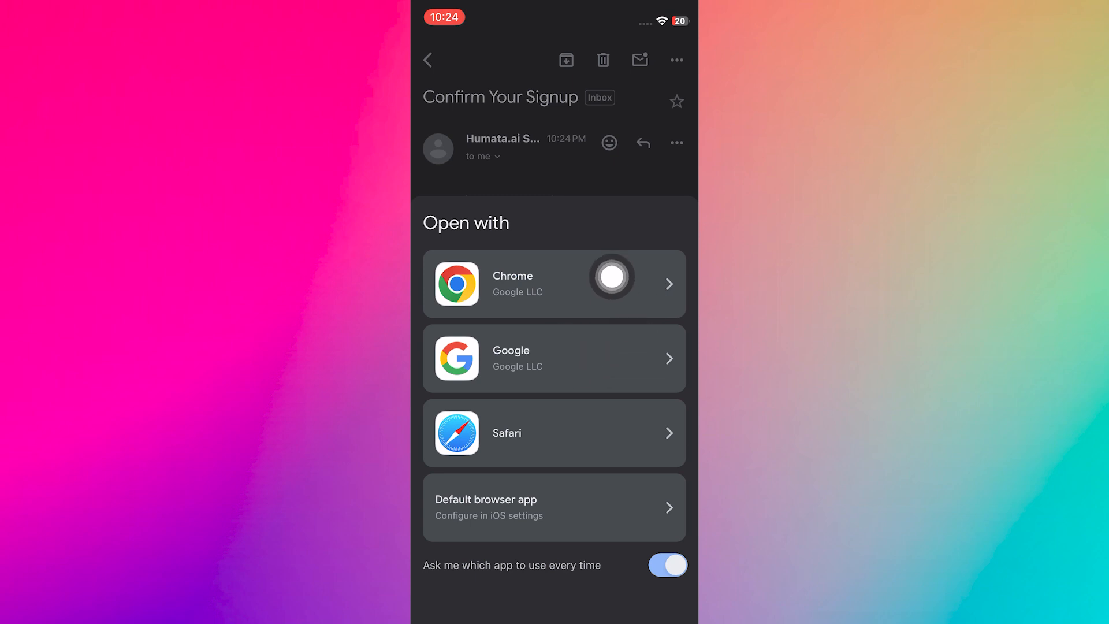
{"action": "mouse_move", "coordinate": [633, 394]}
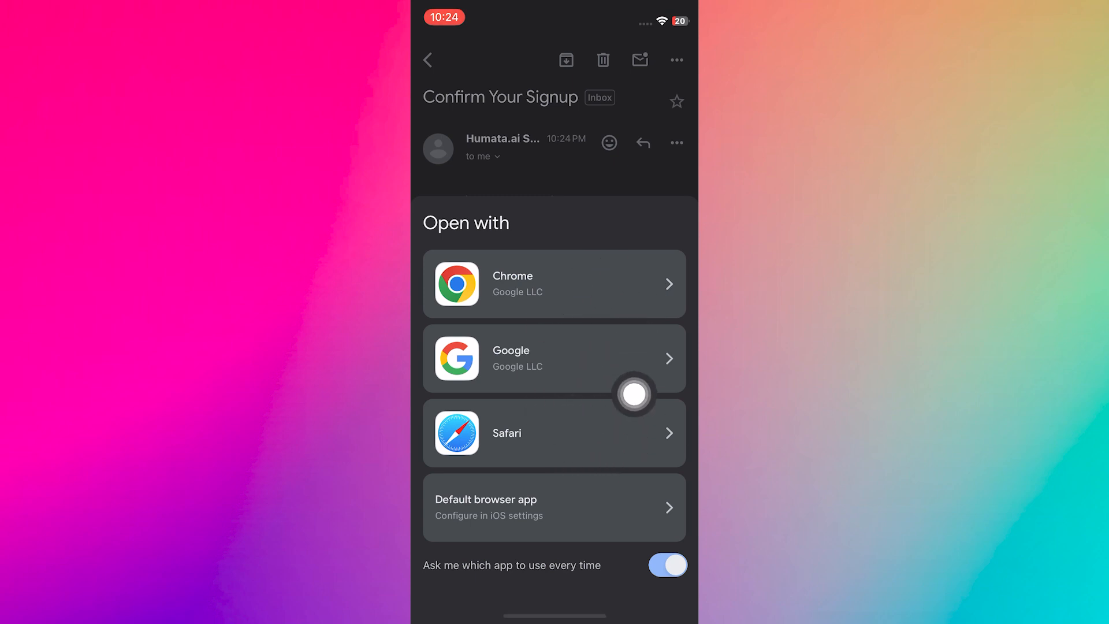
{"action": "left_click", "coordinate": [554, 433]}
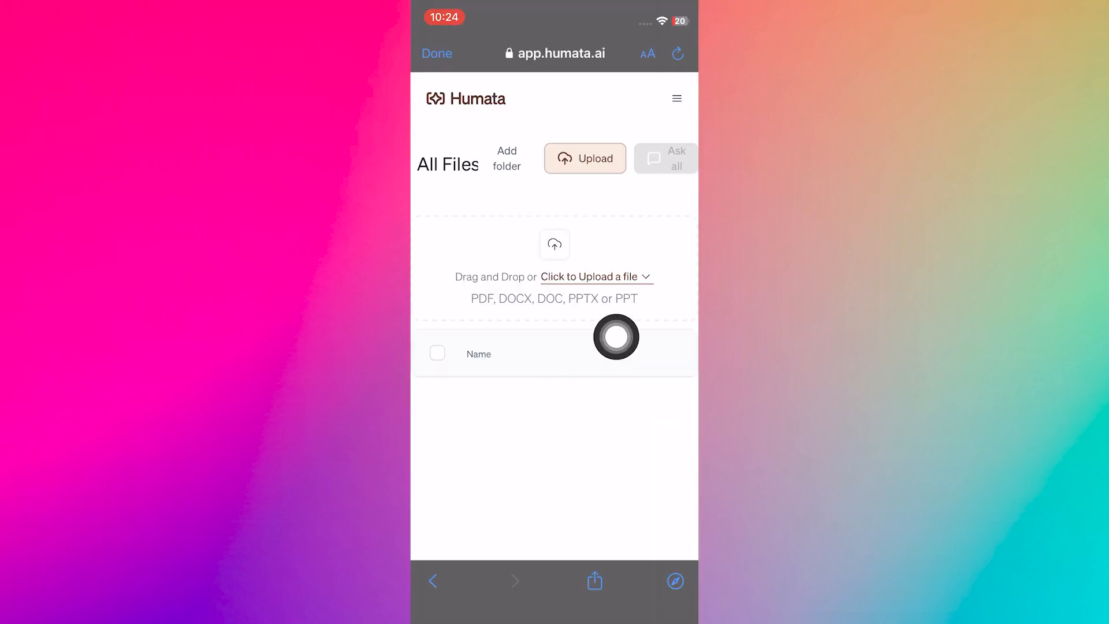
{"action": "mouse_move", "coordinate": [523, 298]}
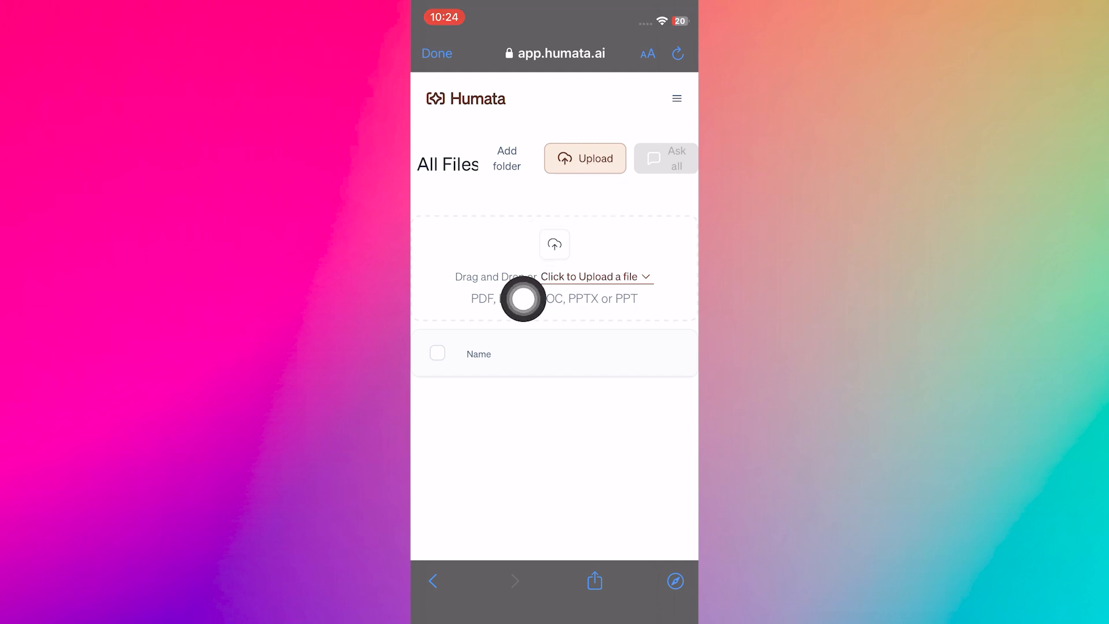
- Reveal the account menu with Home, Settings, Chat support, Team, Invite colleagues and Log out
{"action": "left_click", "coordinate": [676, 98]}
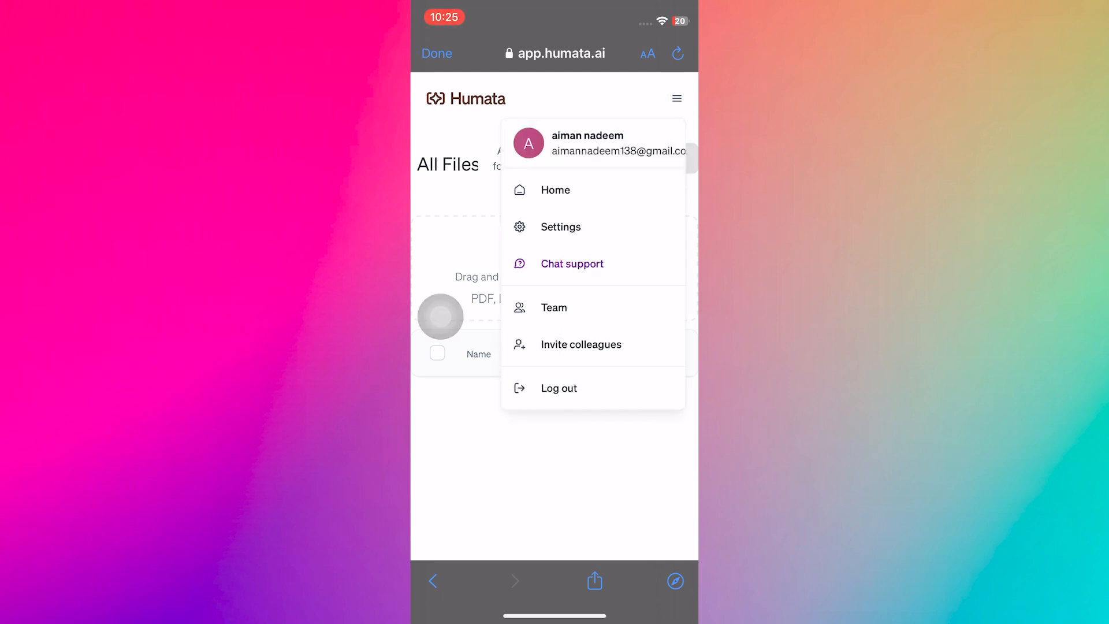